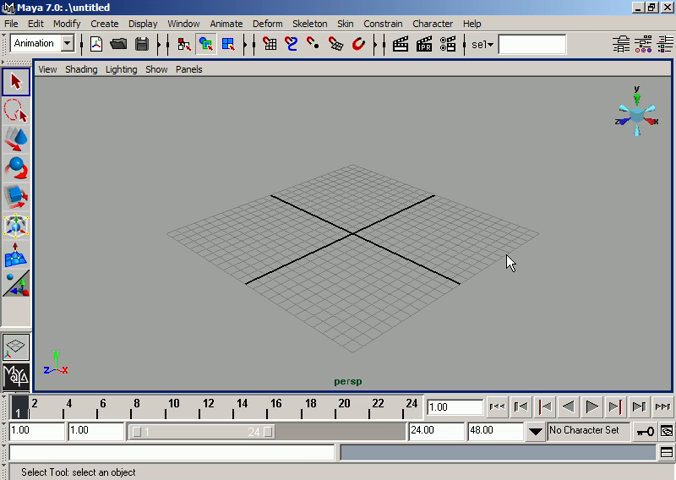
{"action": "mouse_move", "coordinate": [224, 102]}
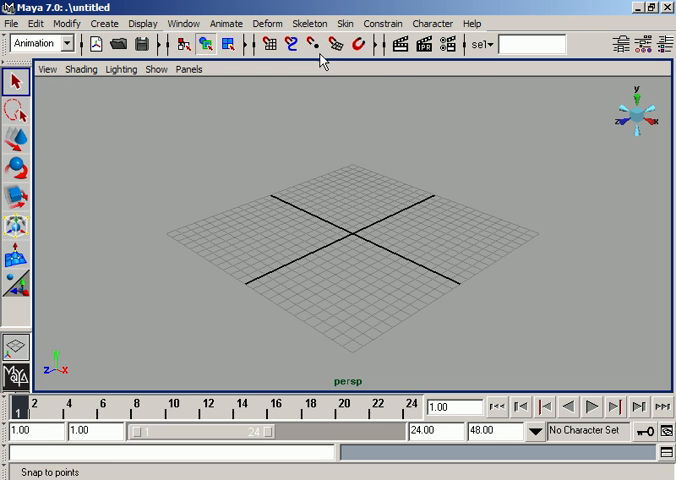
{"action": "mouse_move", "coordinate": [360, 44]}
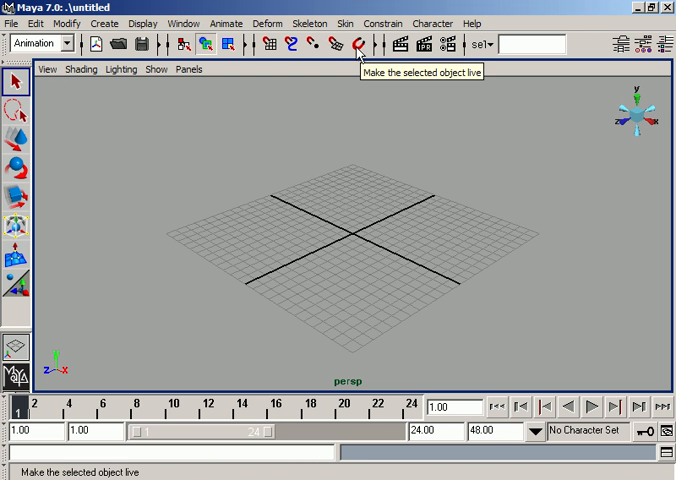
{"action": "mouse_move", "coordinate": [340, 62]}
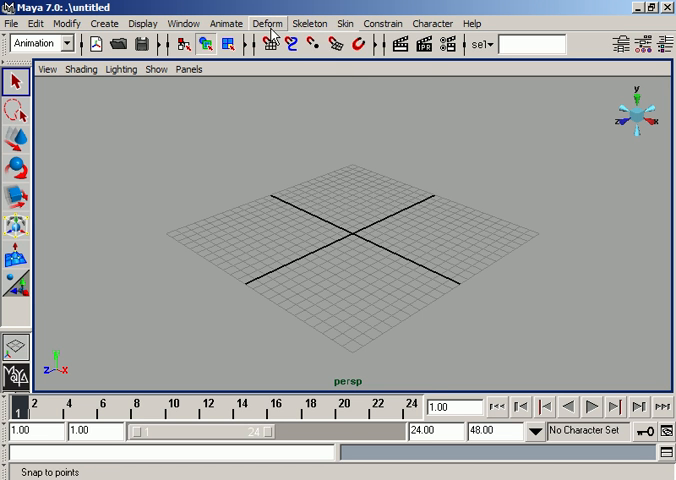
Browse the Deform menu's deformer options over the empty scene.
{"action": "left_click", "coordinate": [266, 24]}
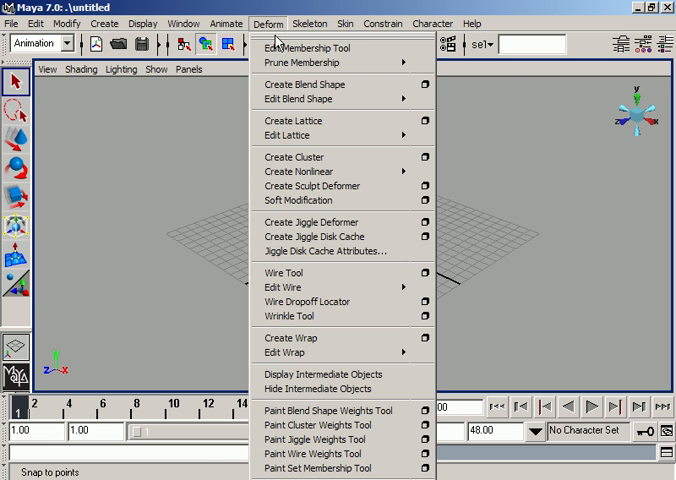
{"action": "mouse_move", "coordinate": [310, 200]}
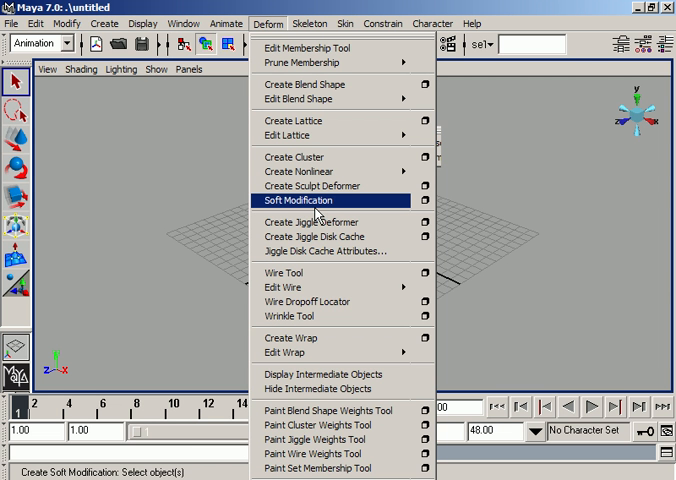
{"action": "mouse_move", "coordinate": [318, 216]}
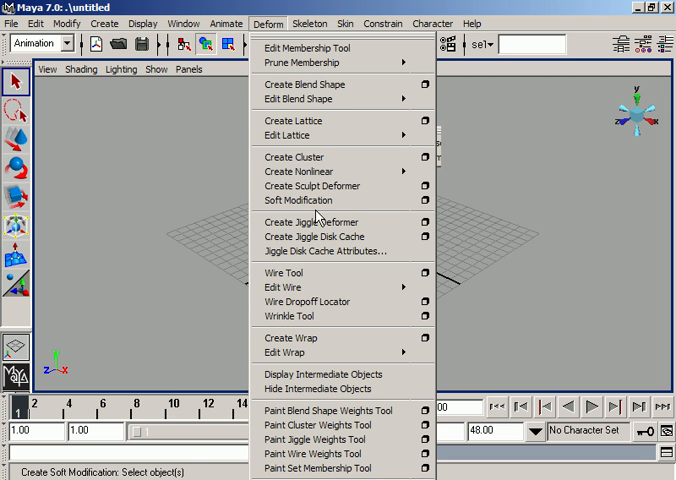
{"action": "mouse_move", "coordinate": [496, 244]}
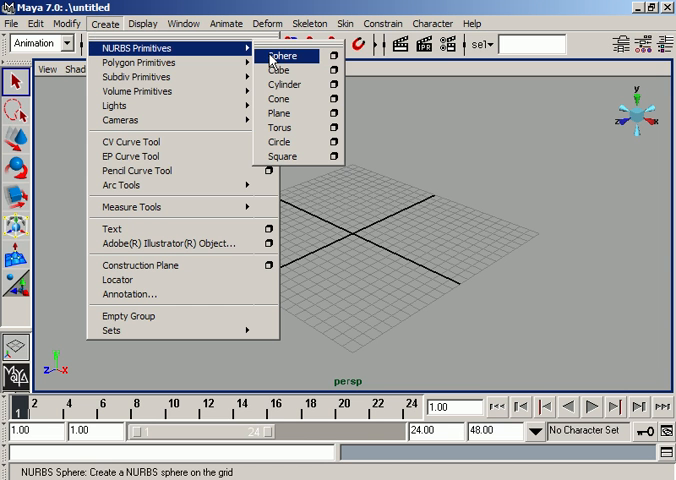
{"action": "mouse_move", "coordinate": [302, 64]}
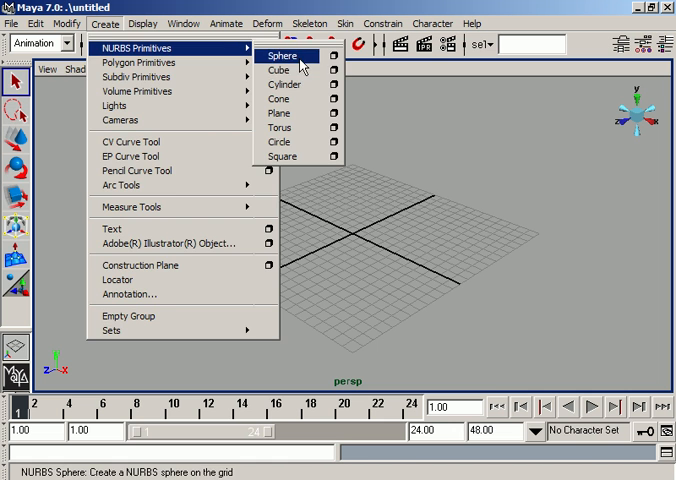
Add a NURBS sphere at the grid centre and stretch it about 6.5x along Y.
{"action": "left_click", "coordinate": [280, 56]}
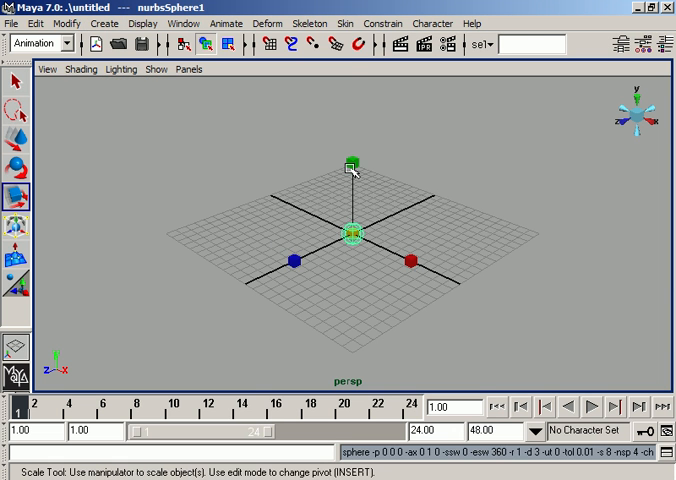
{"action": "left_click_drag", "start_coordinate": [352, 162], "coordinate": [378, 216]}
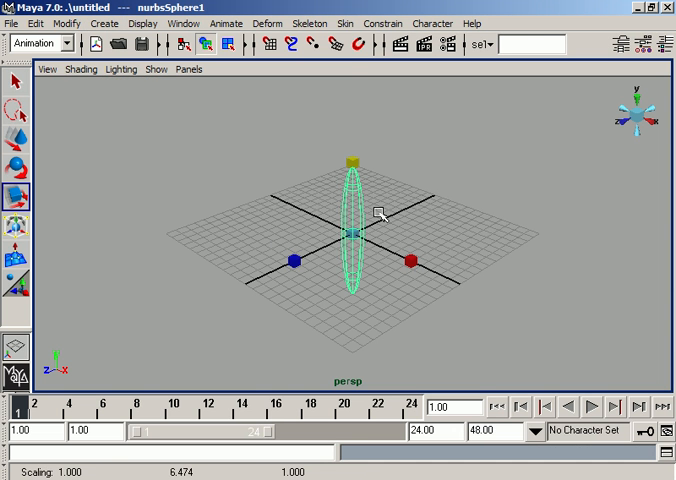
{"action": "mouse_move", "coordinate": [280, 224]}
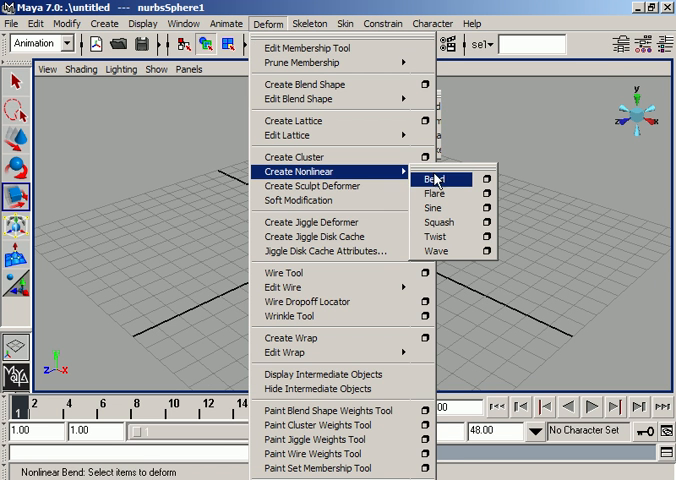
Apply a nonlinear Bend deformer to the sphere and show bend1 in the Channel Box for curvature -1.6.
{"action": "left_click", "coordinate": [444, 178]}
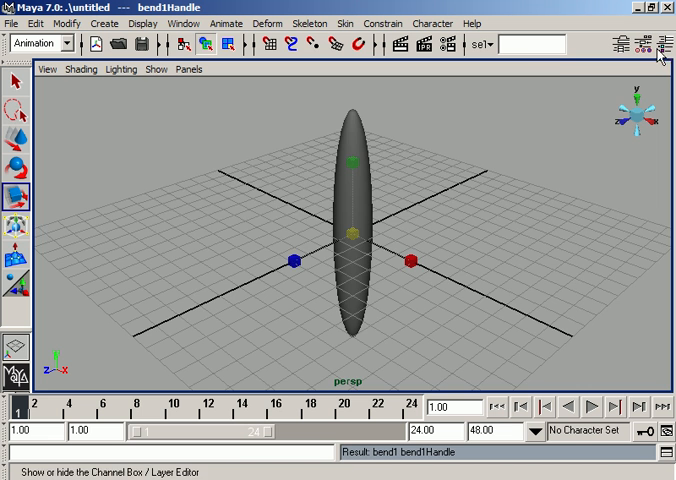
{"action": "left_click", "coordinate": [656, 48]}
{"action": "type", "text": "-1.6"}
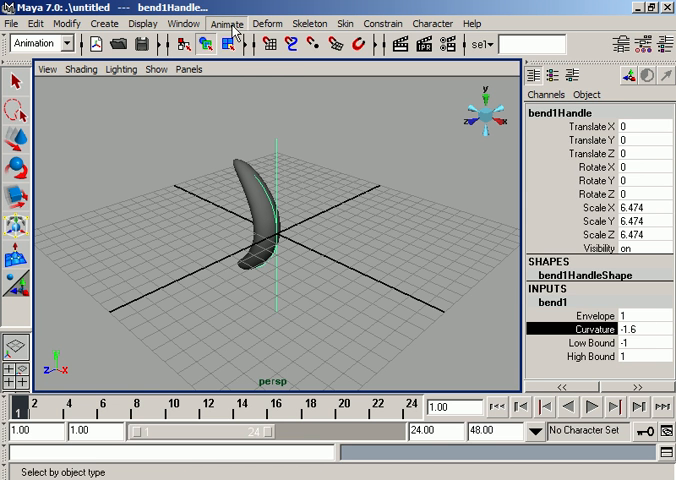
Key curvature -1.6 at frame 1 via Animate > Set Key, ahead of curvature 1.9 at frame 24.
{"action": "left_click", "coordinate": [228, 24]}
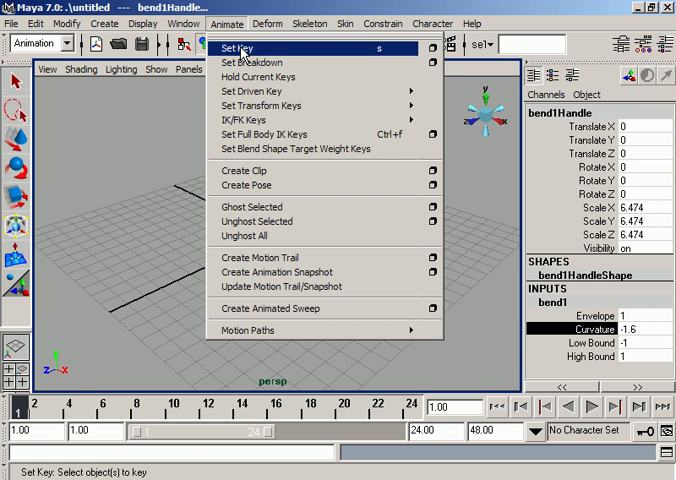
{"action": "left_click", "coordinate": [238, 46]}
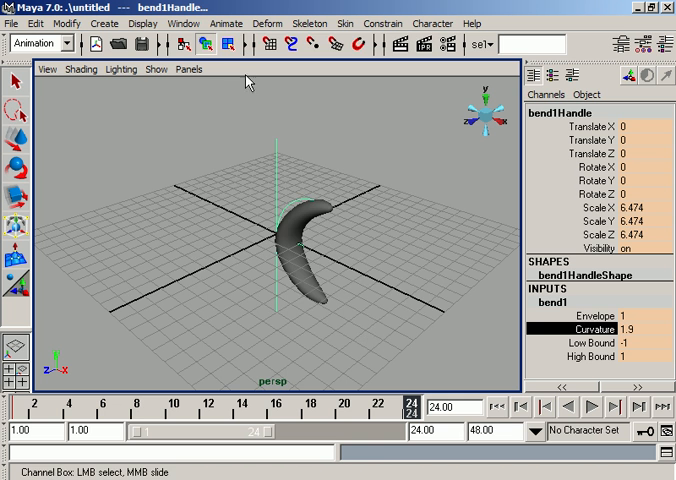
Key curvature 1.9 at frame 24 so the bend animates between the two keys.
{"action": "left_click", "coordinate": [228, 24]}
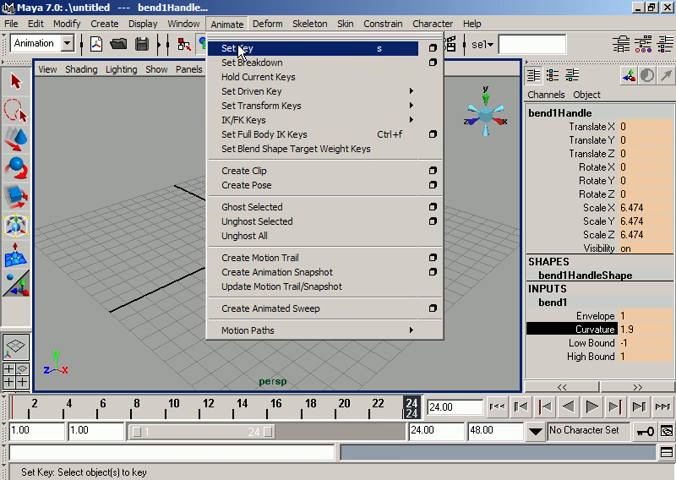
{"action": "left_click", "coordinate": [244, 46]}
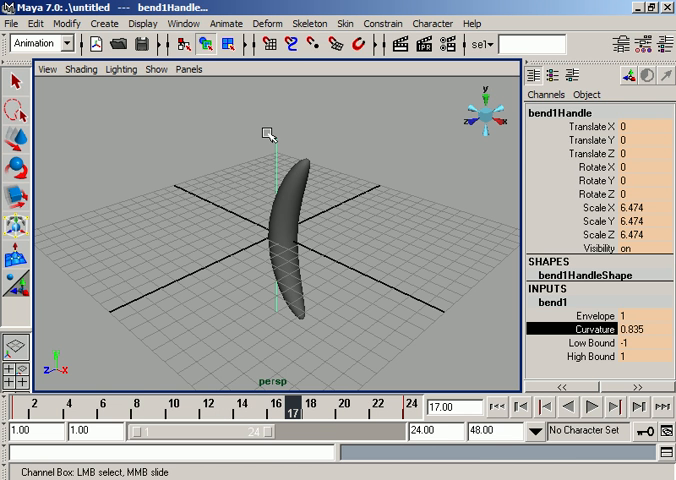
{"action": "mouse_move", "coordinate": [290, 262]}
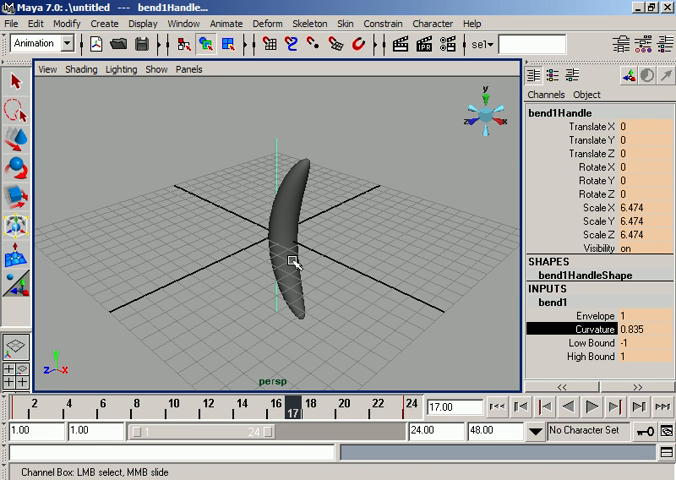